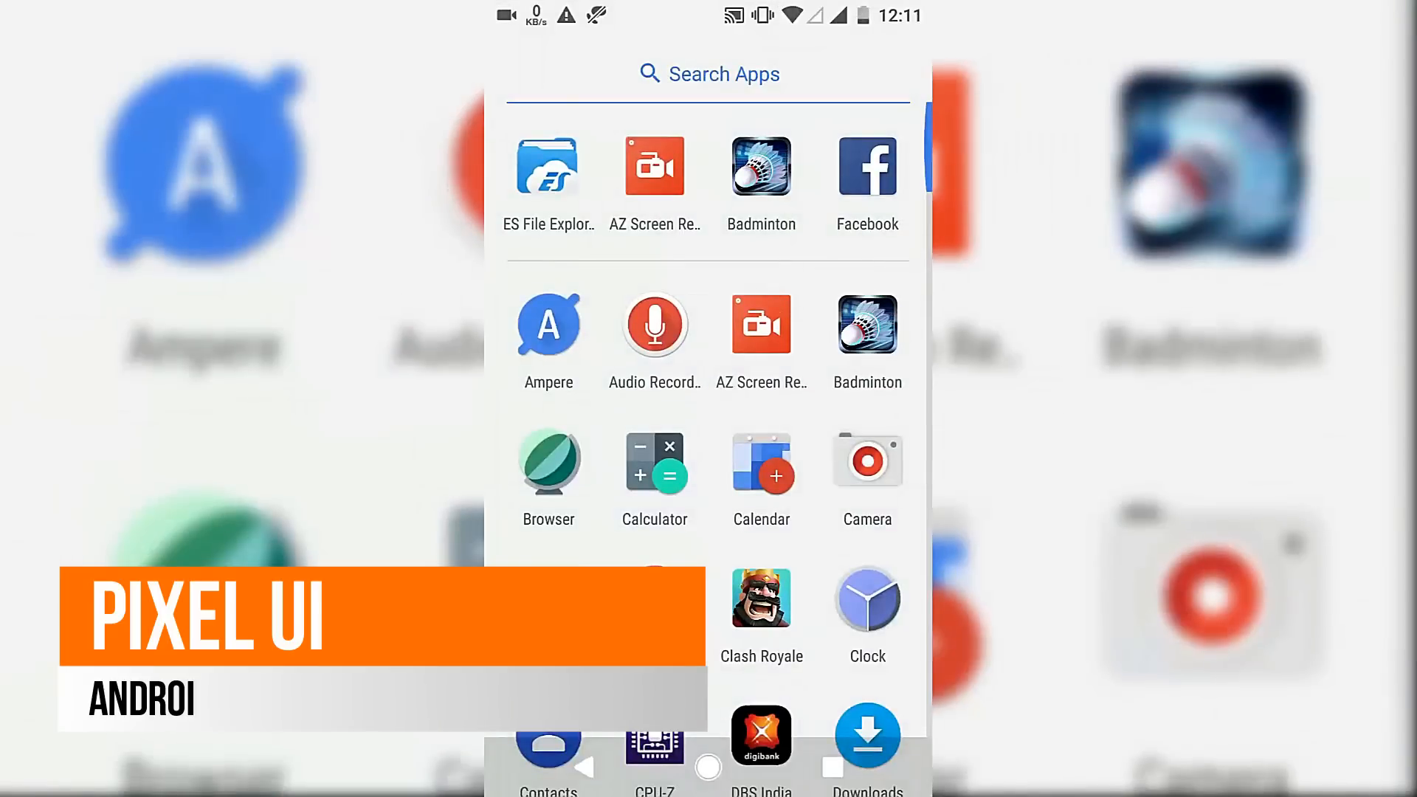
# Step: Launch CPU-Z from the app drawer and view the SOC tab's processor details
pyautogui.scroll(-3)
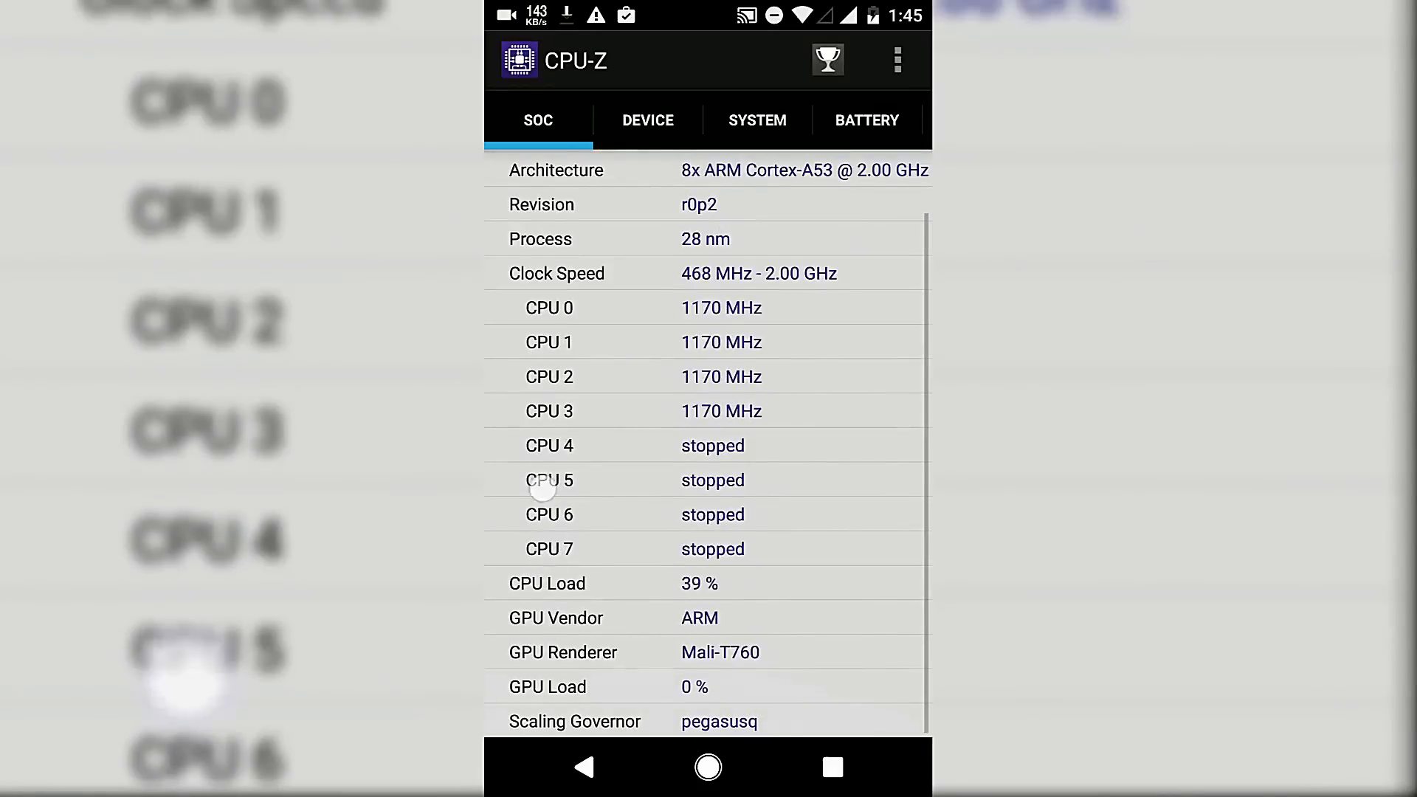
pyautogui.click(648, 119)
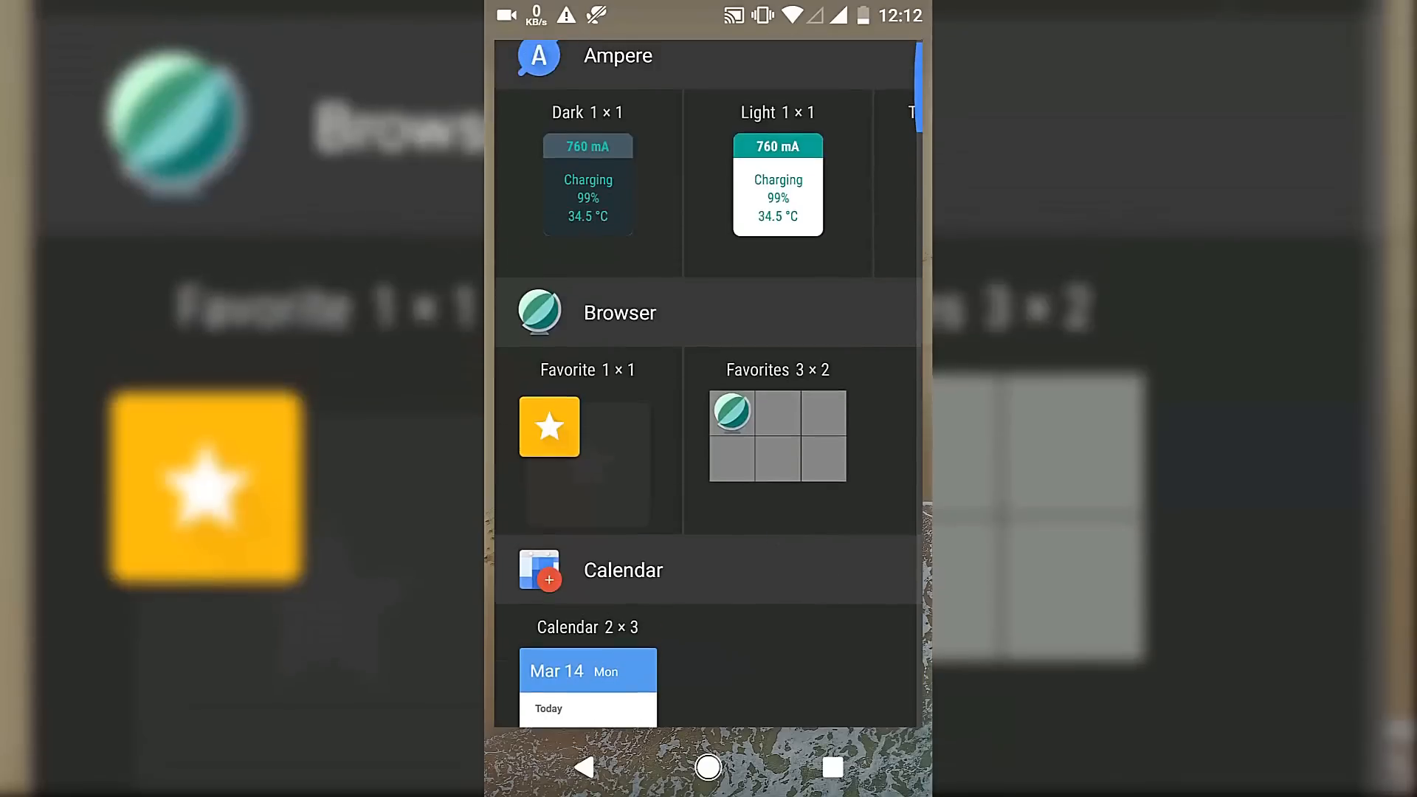
# Step: Browse the widget list, then enter the quick settings tile editor
pyautogui.scroll(-3)
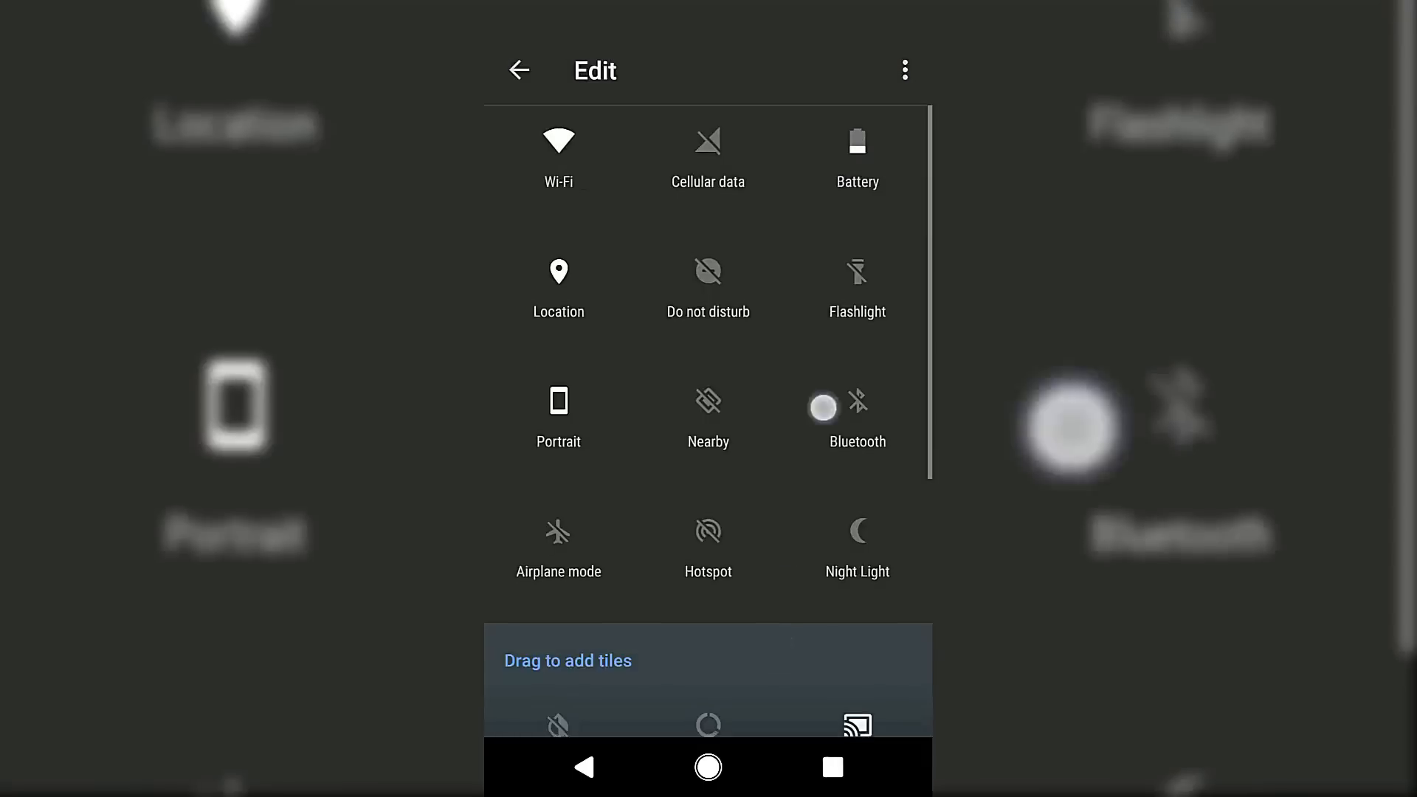
pyautogui.click(518, 69)
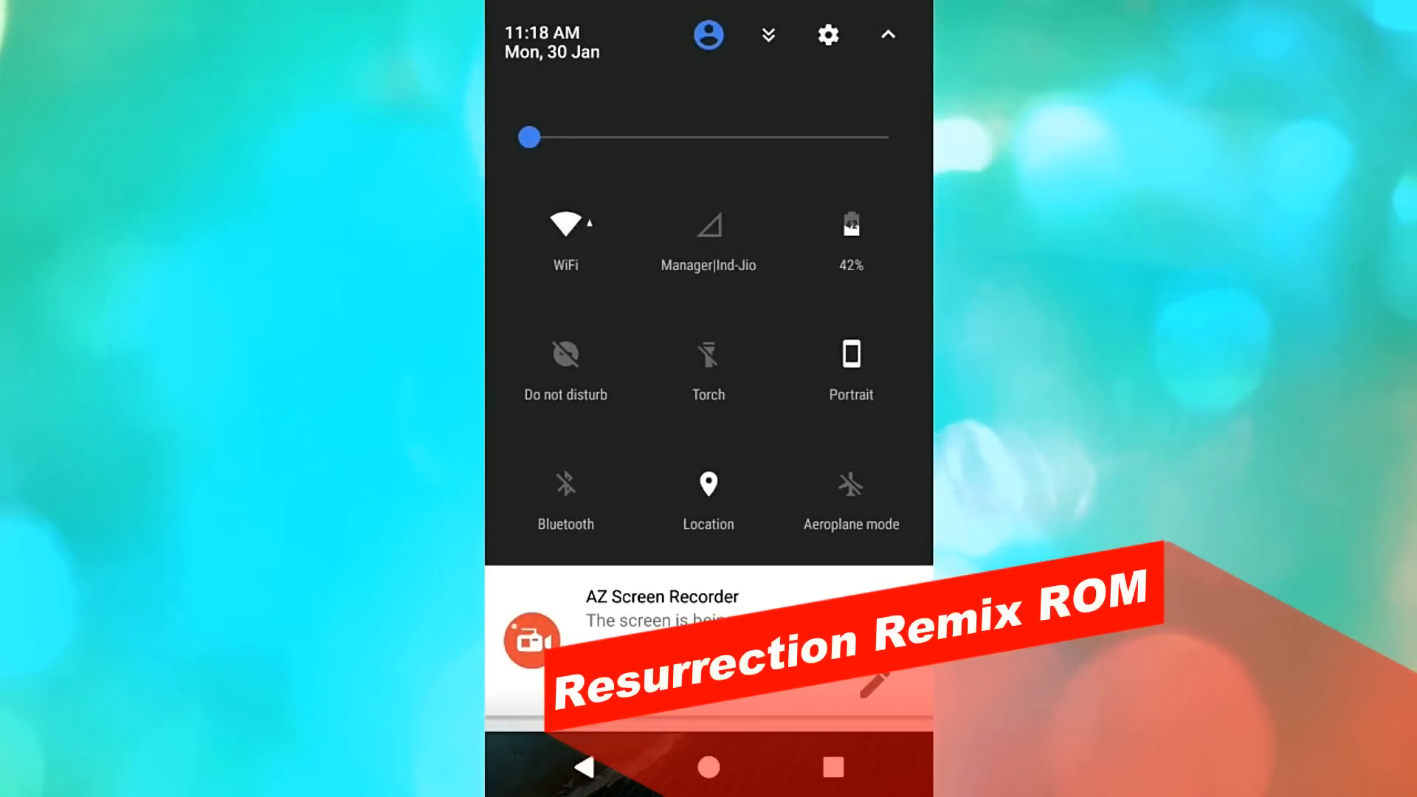
# Step: Review the ROM Configurations Status Bar and Panels tabs, then return Home
pyautogui.click(566, 224)
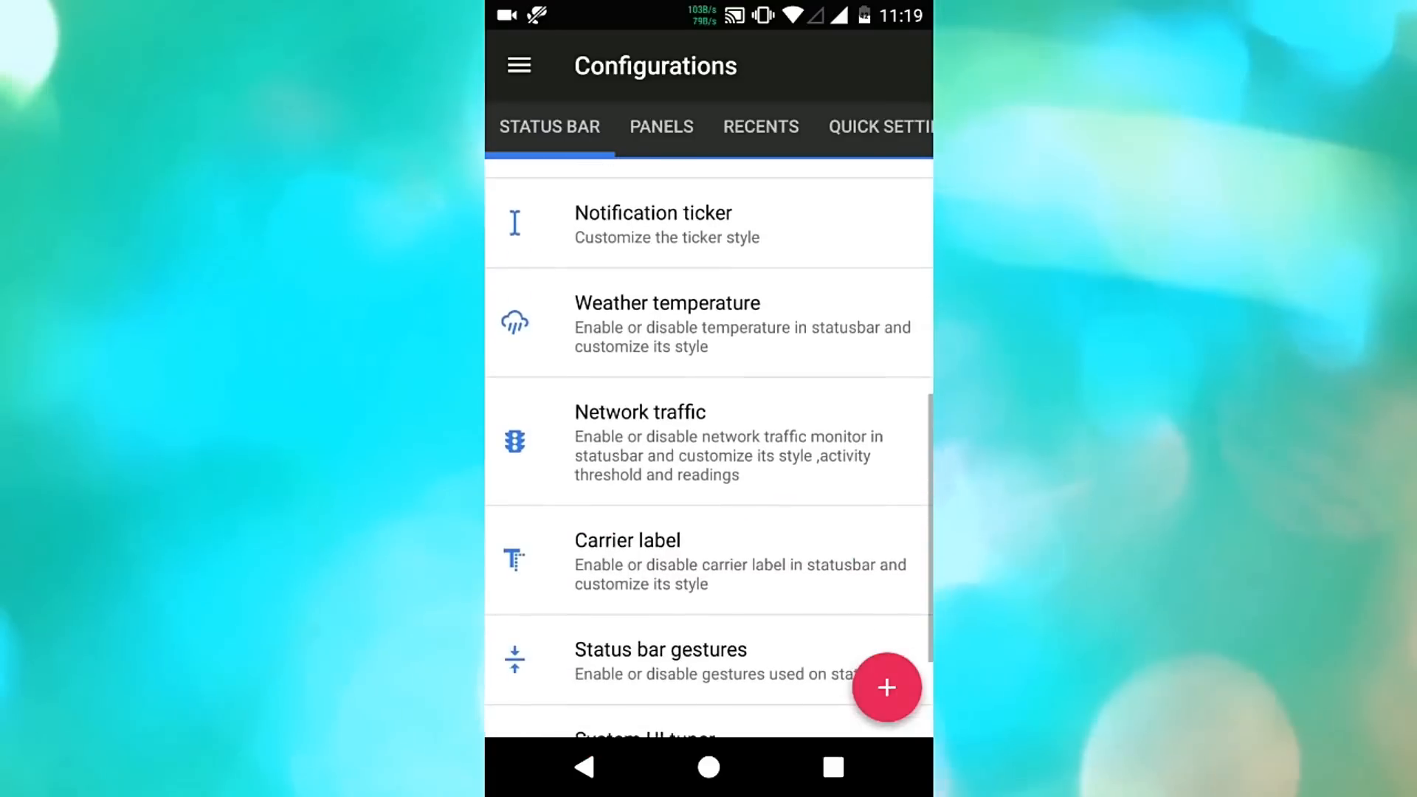
pyautogui.scroll(-3)
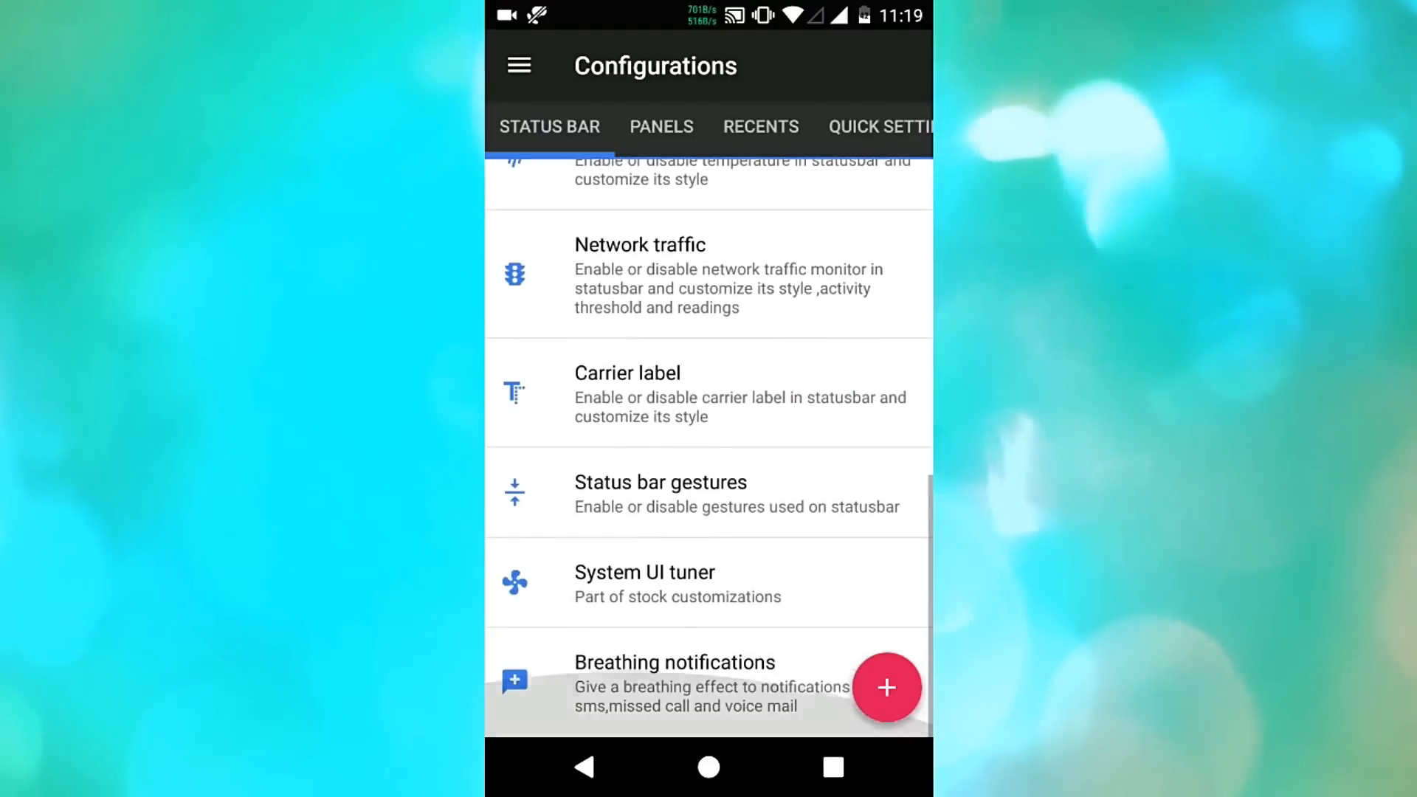
pyautogui.click(661, 127)
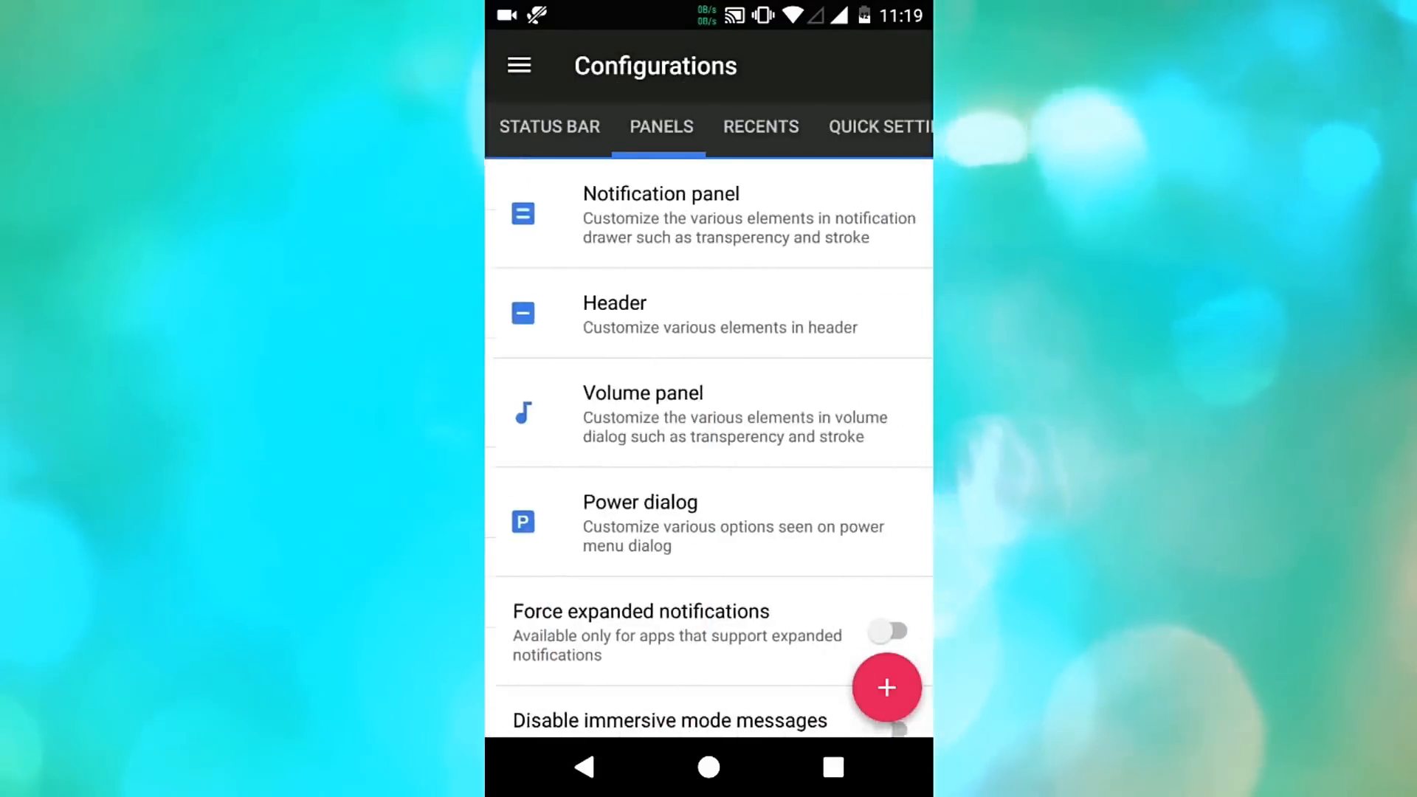
pyautogui.click(760, 127)
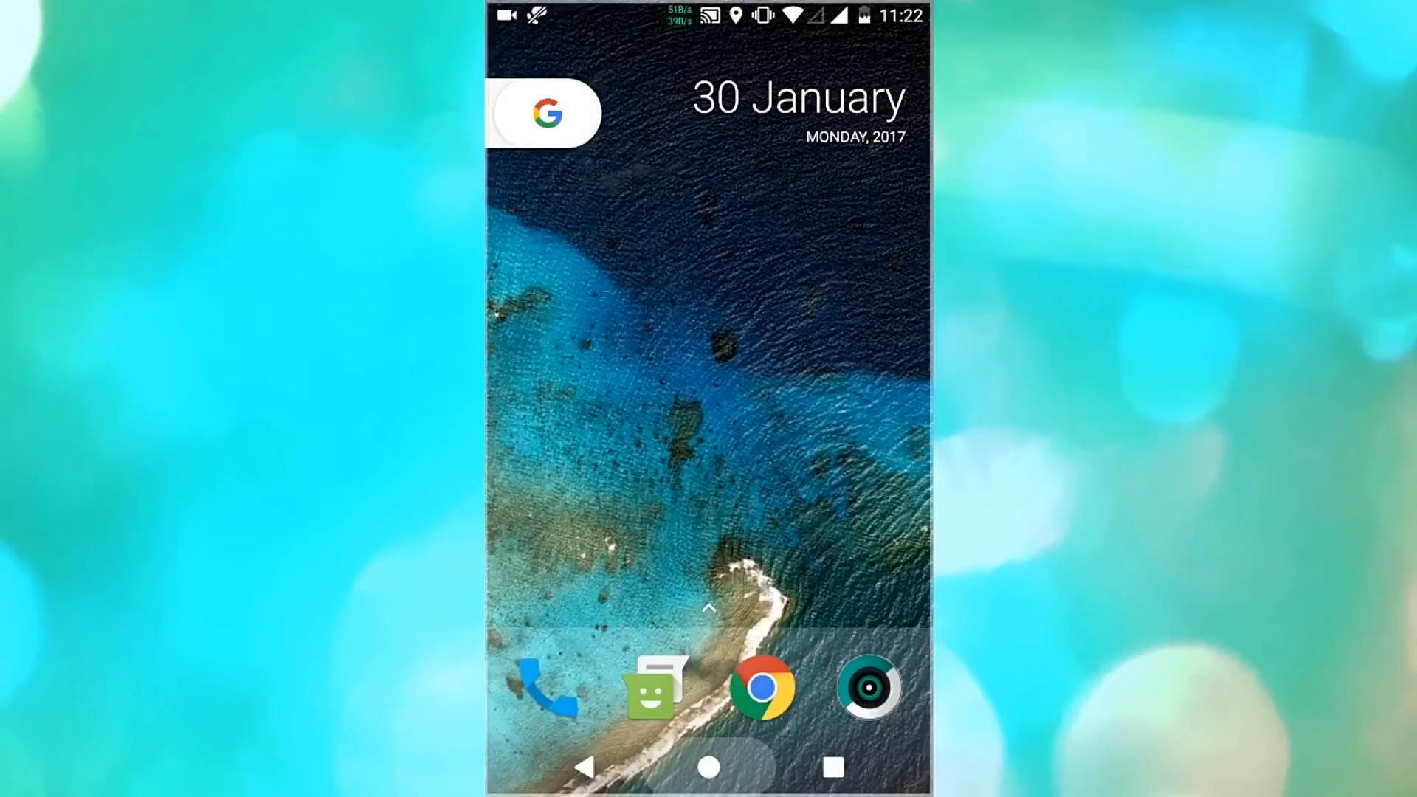
# Step: Scroll the tile editor's add-tiles list to the bottom, revealing Caffeine and Ambient Display
pyautogui.click(707, 766)
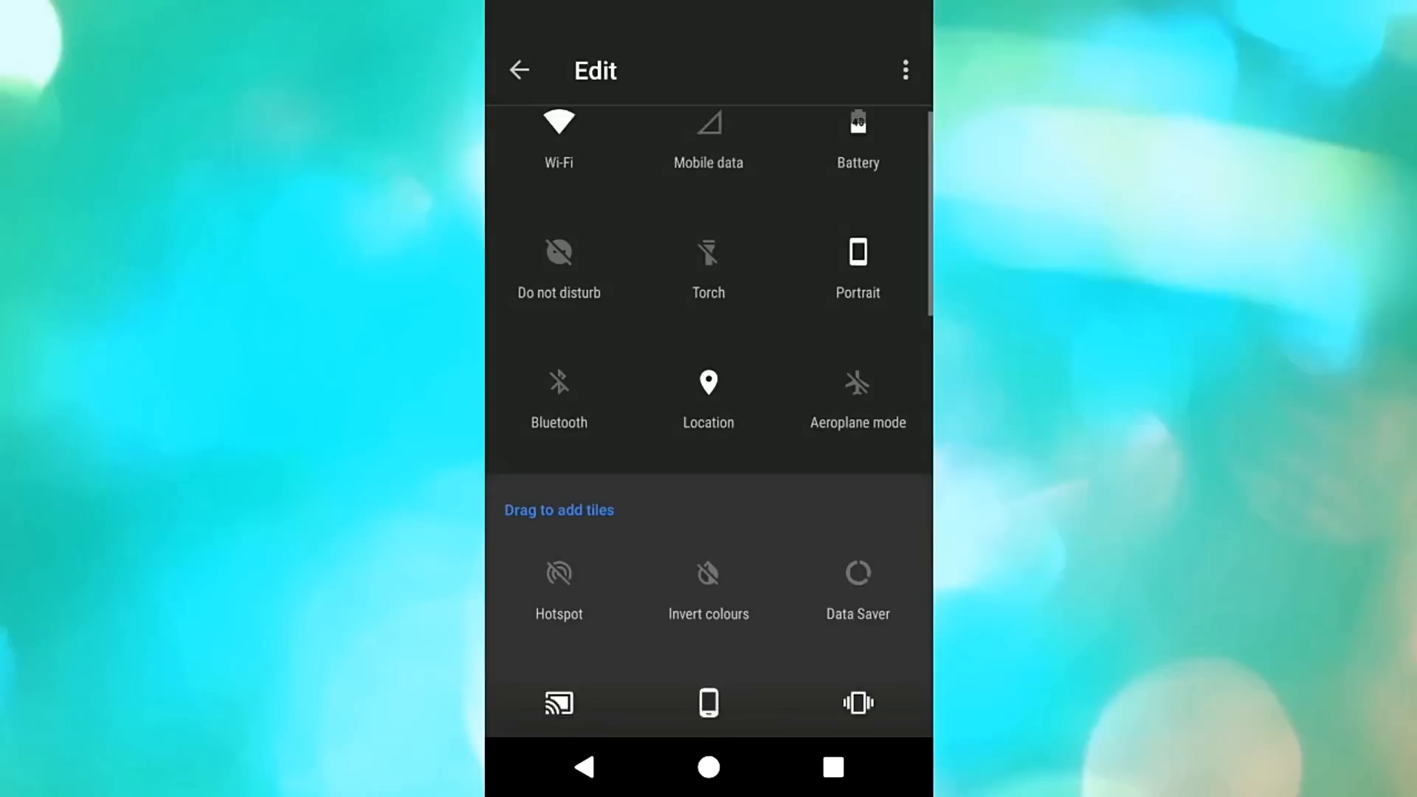
pyautogui.scroll(-3)
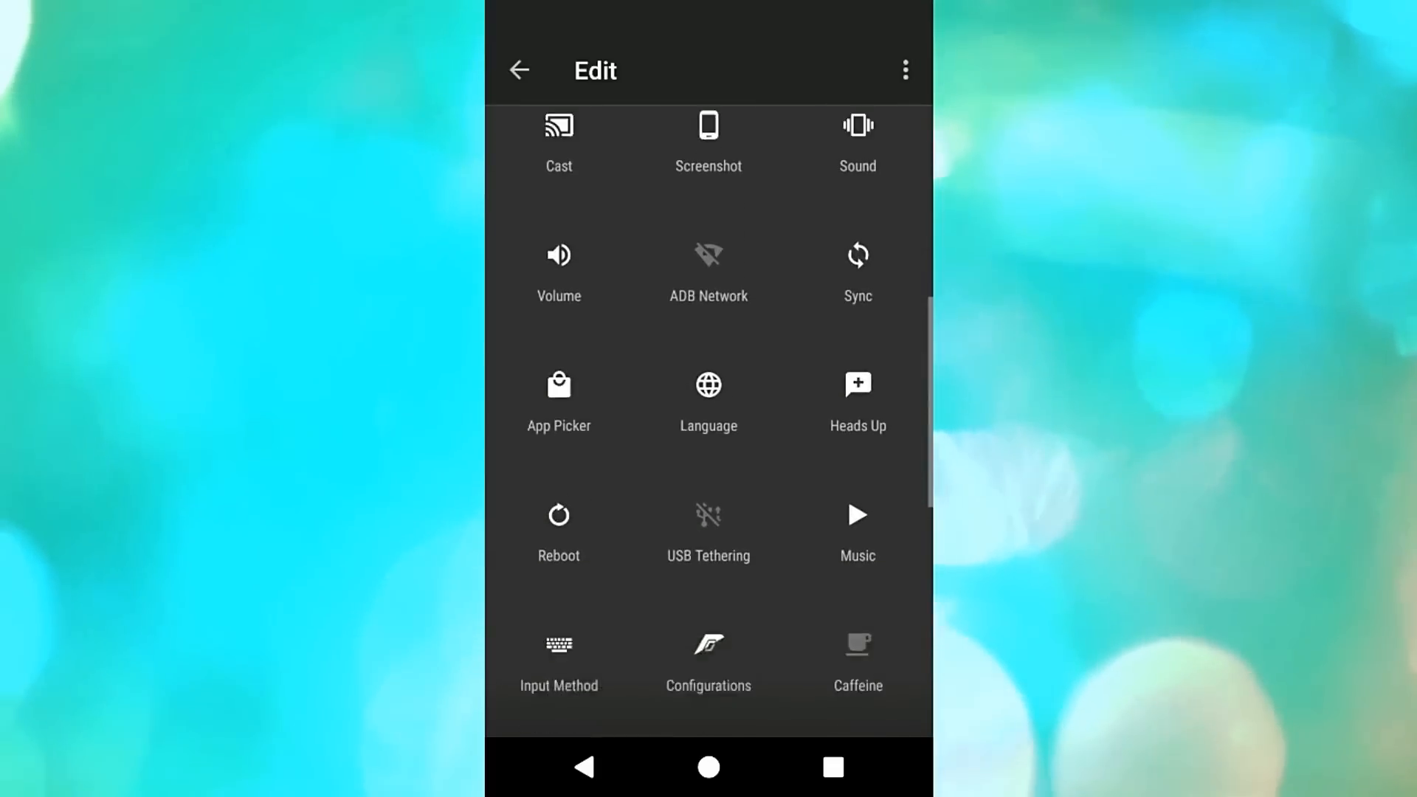
pyautogui.scroll(-3)
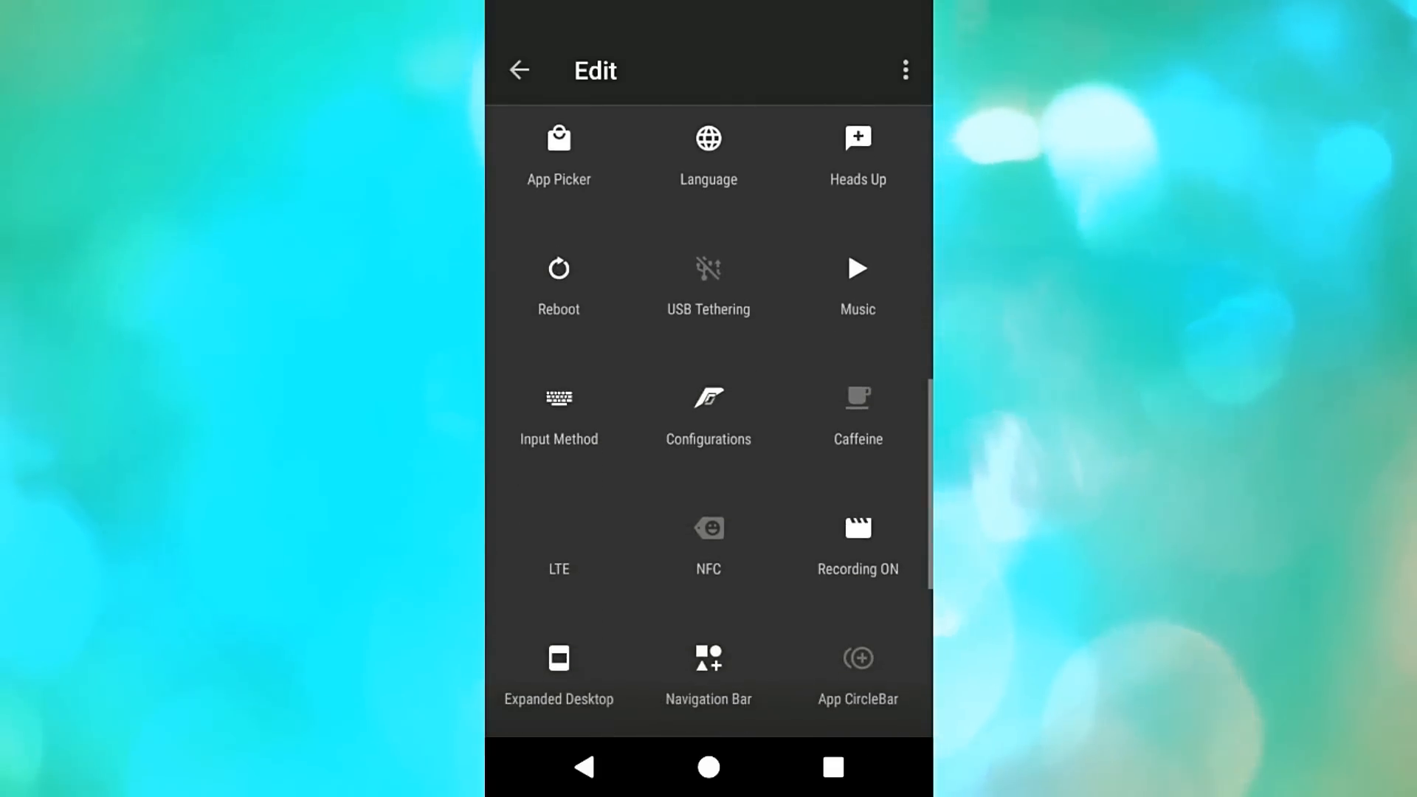
pyautogui.scroll(-3)
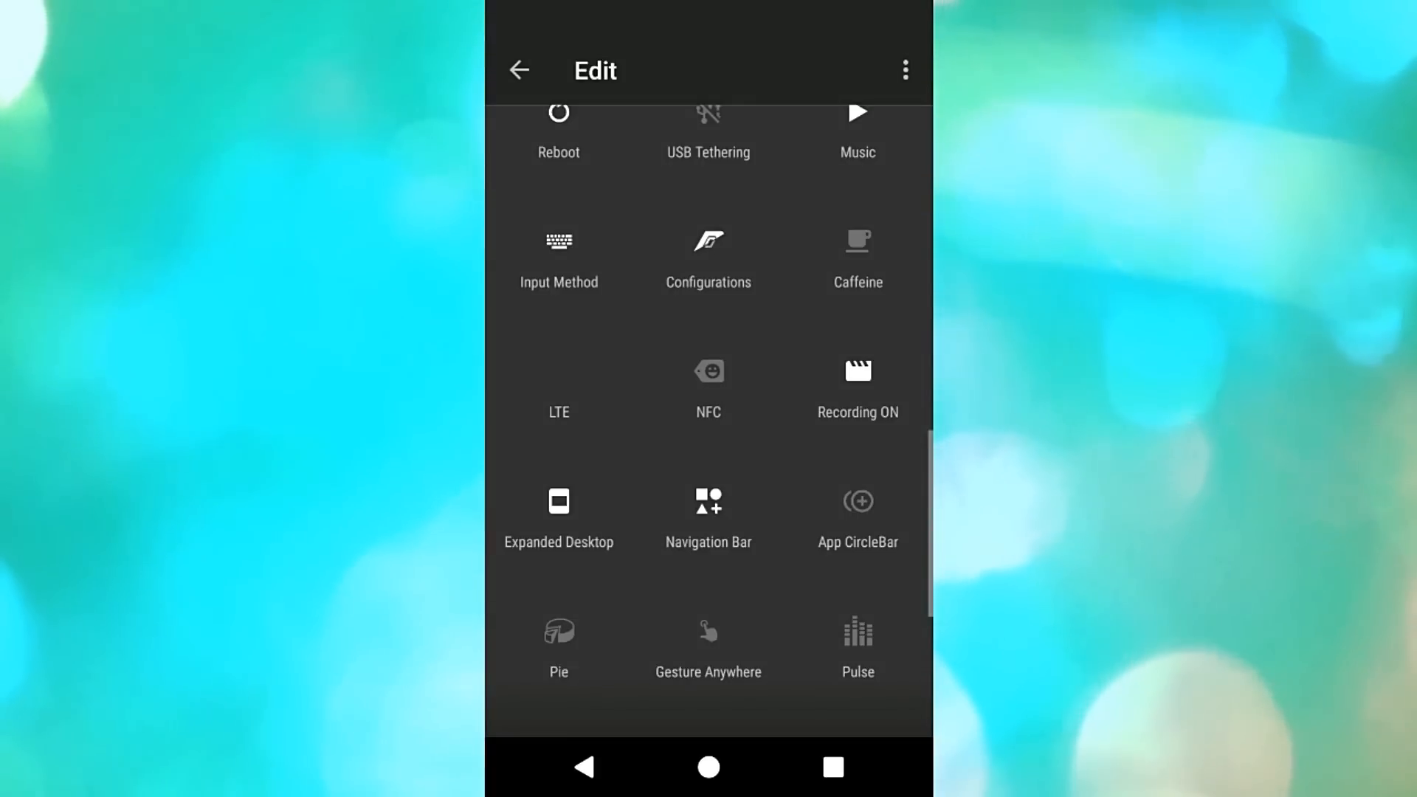
pyautogui.scroll(-3)
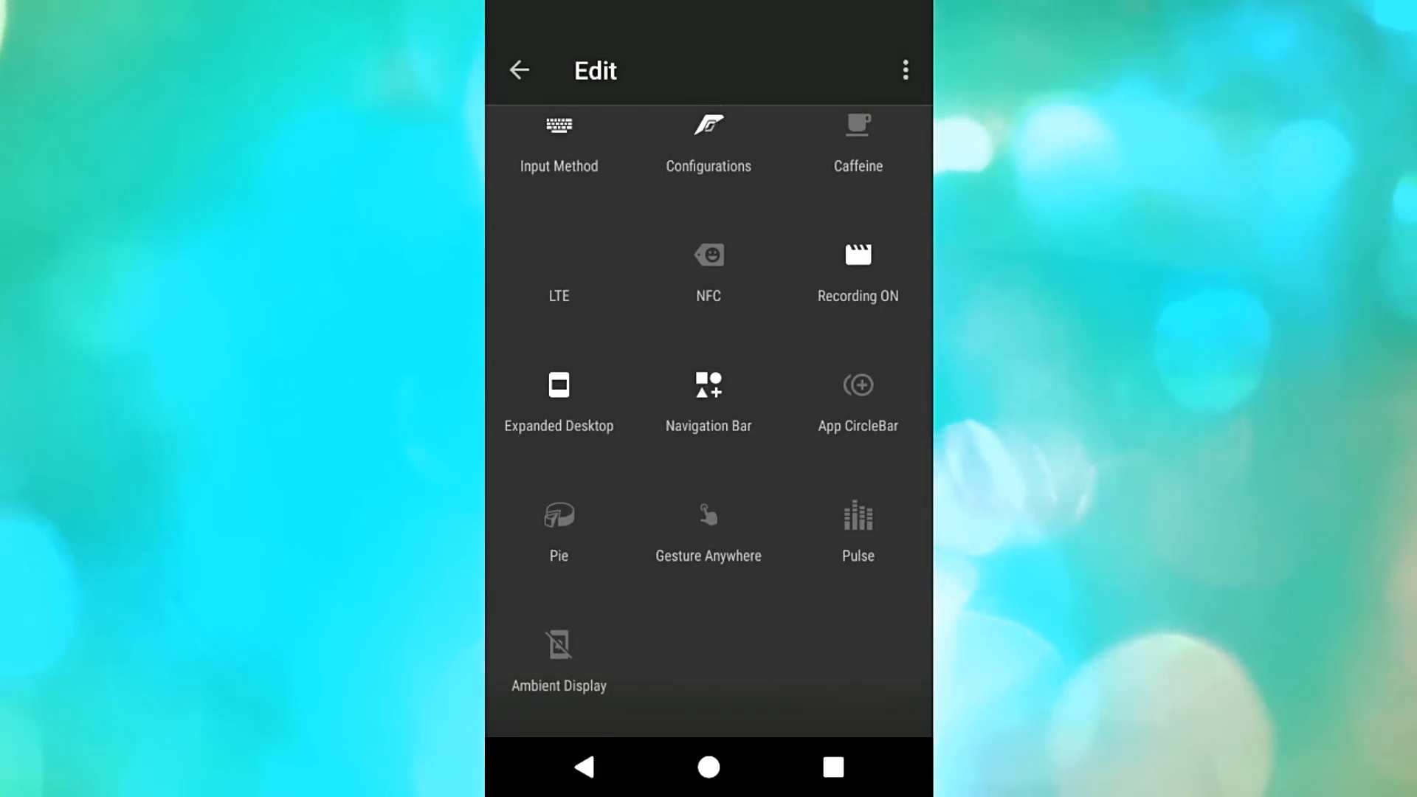
pyautogui.scroll(-3)
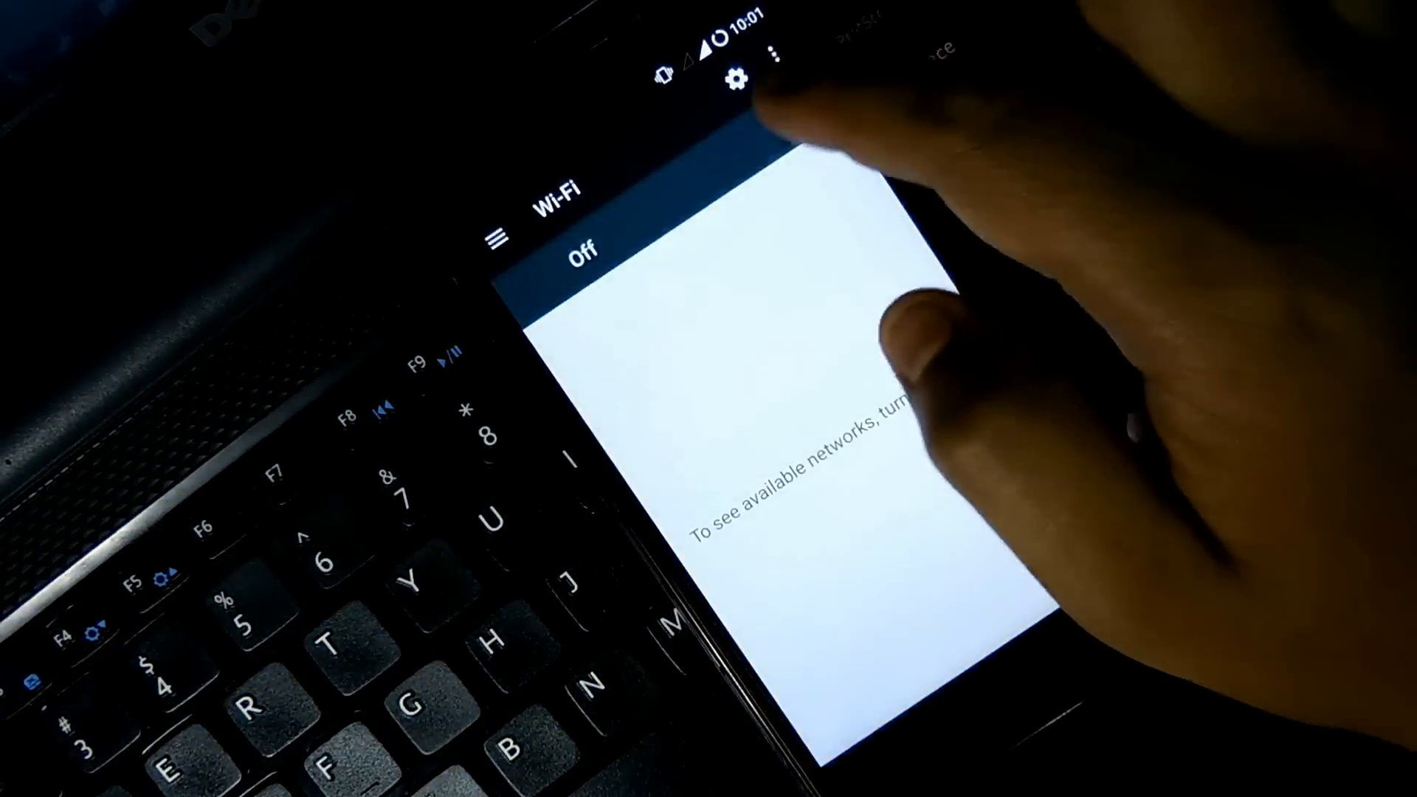
# Step: Open the Wi-Fi settings page showing Wi-Fi switched off
pyautogui.click(795, 107)
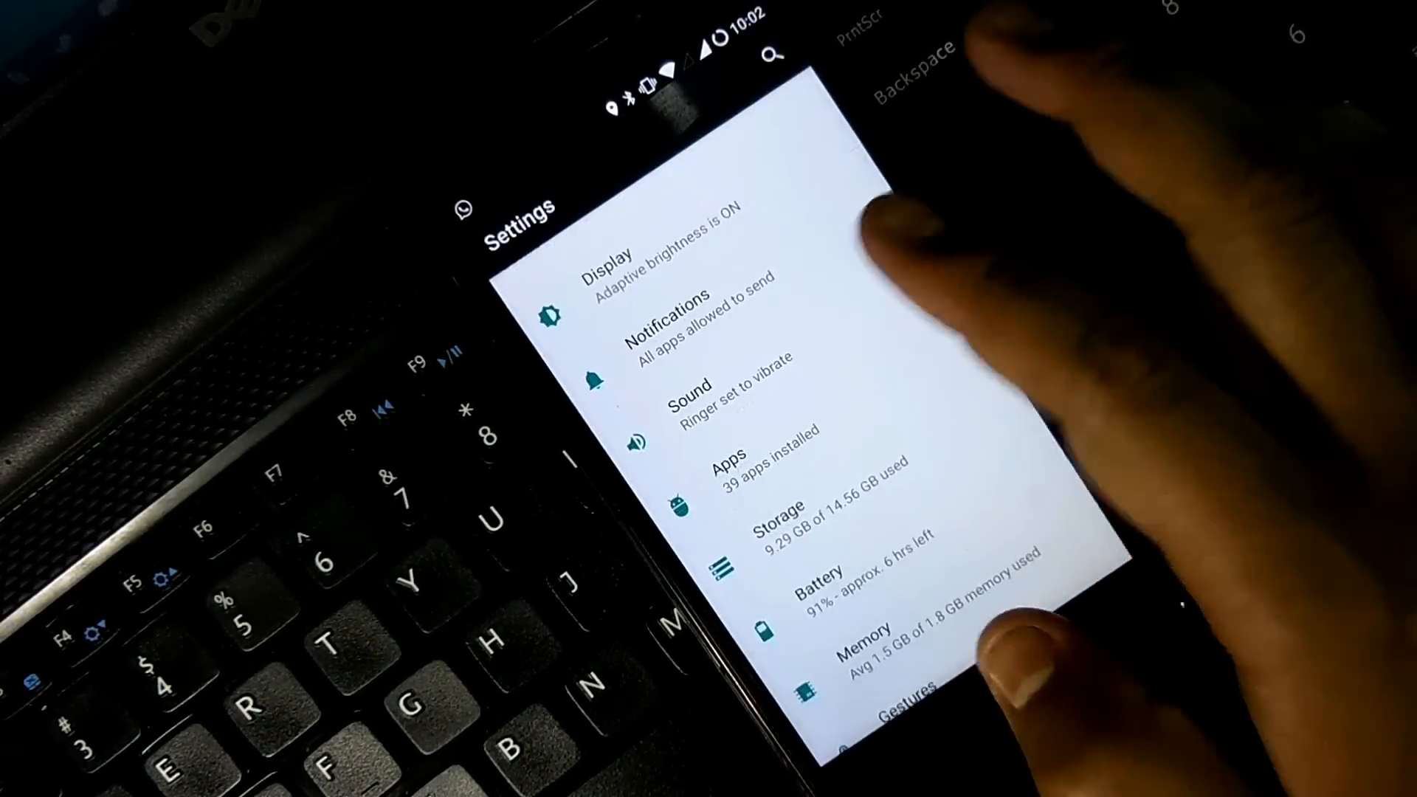
# Step: Return to the main Settings list and scroll past Memory, Gestures and Buttons to Personal
pyautogui.click(787, 529)
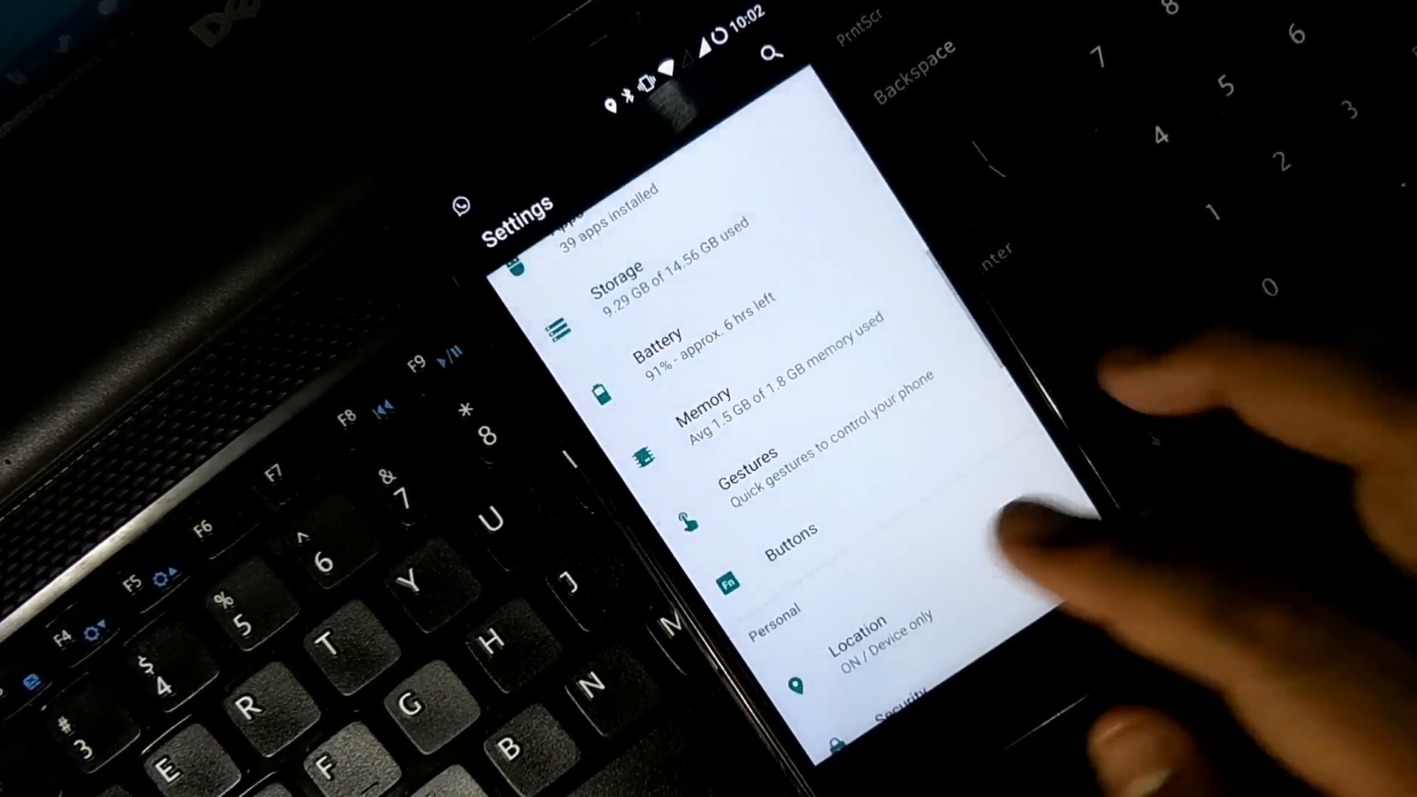
pyautogui.click(750, 465)
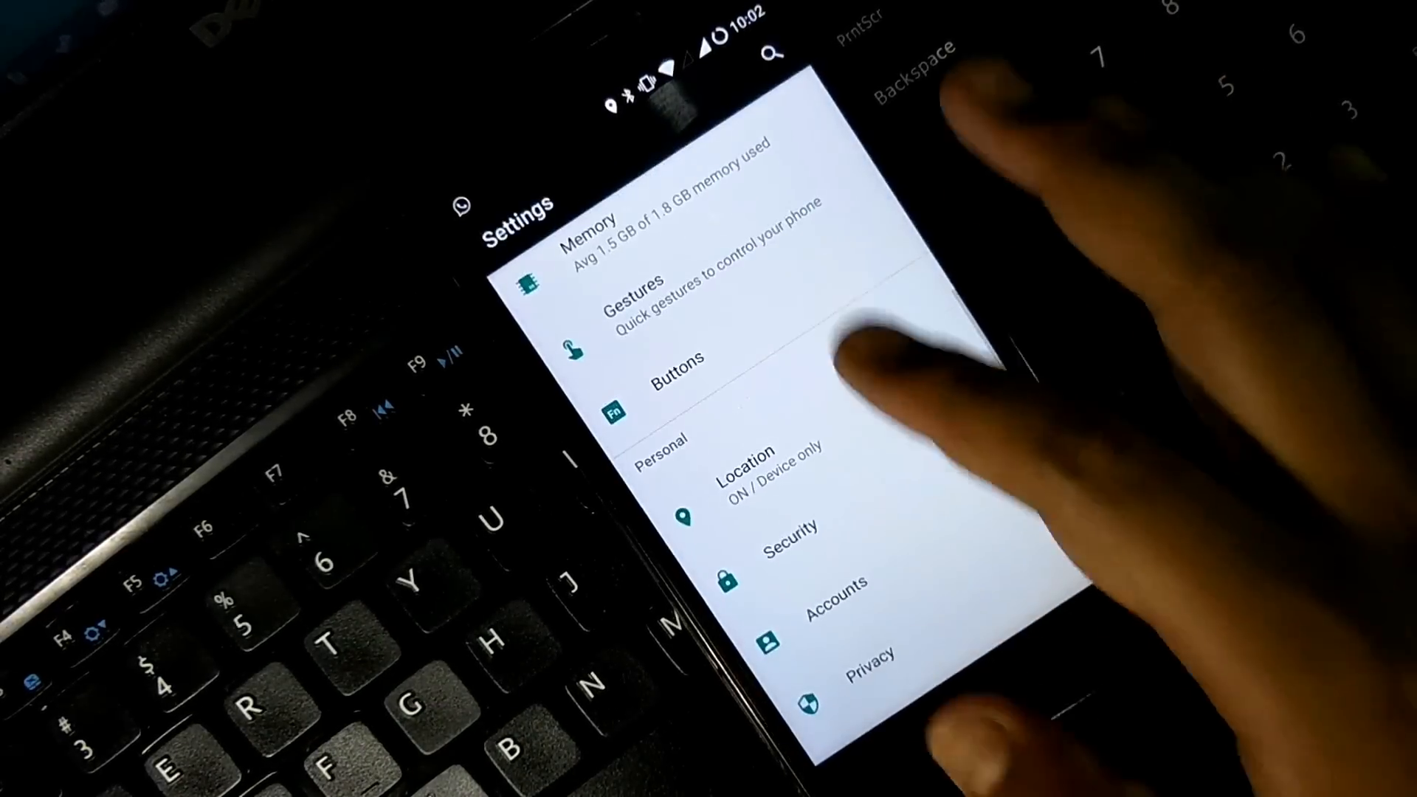
pyautogui.click(673, 362)
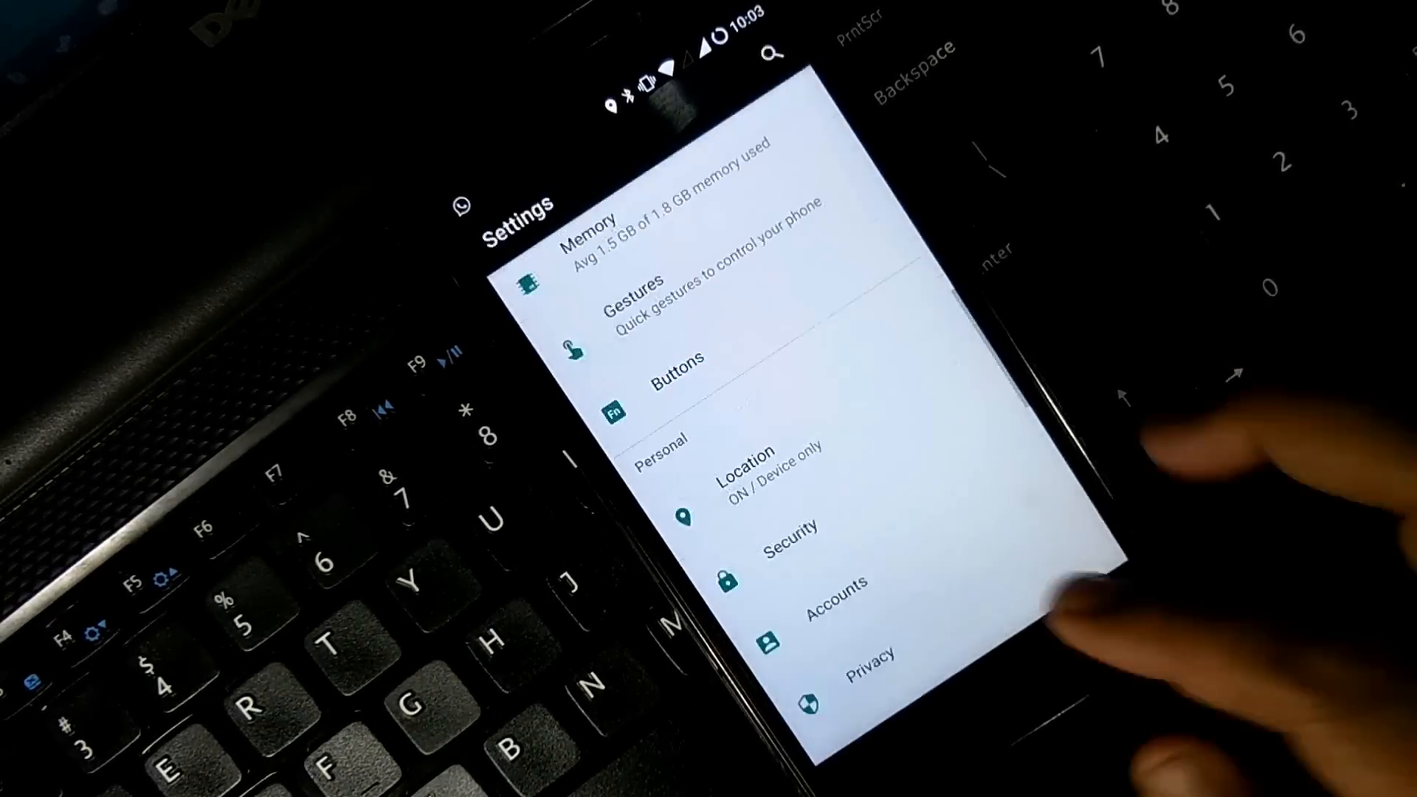
pyautogui.scroll(-3)
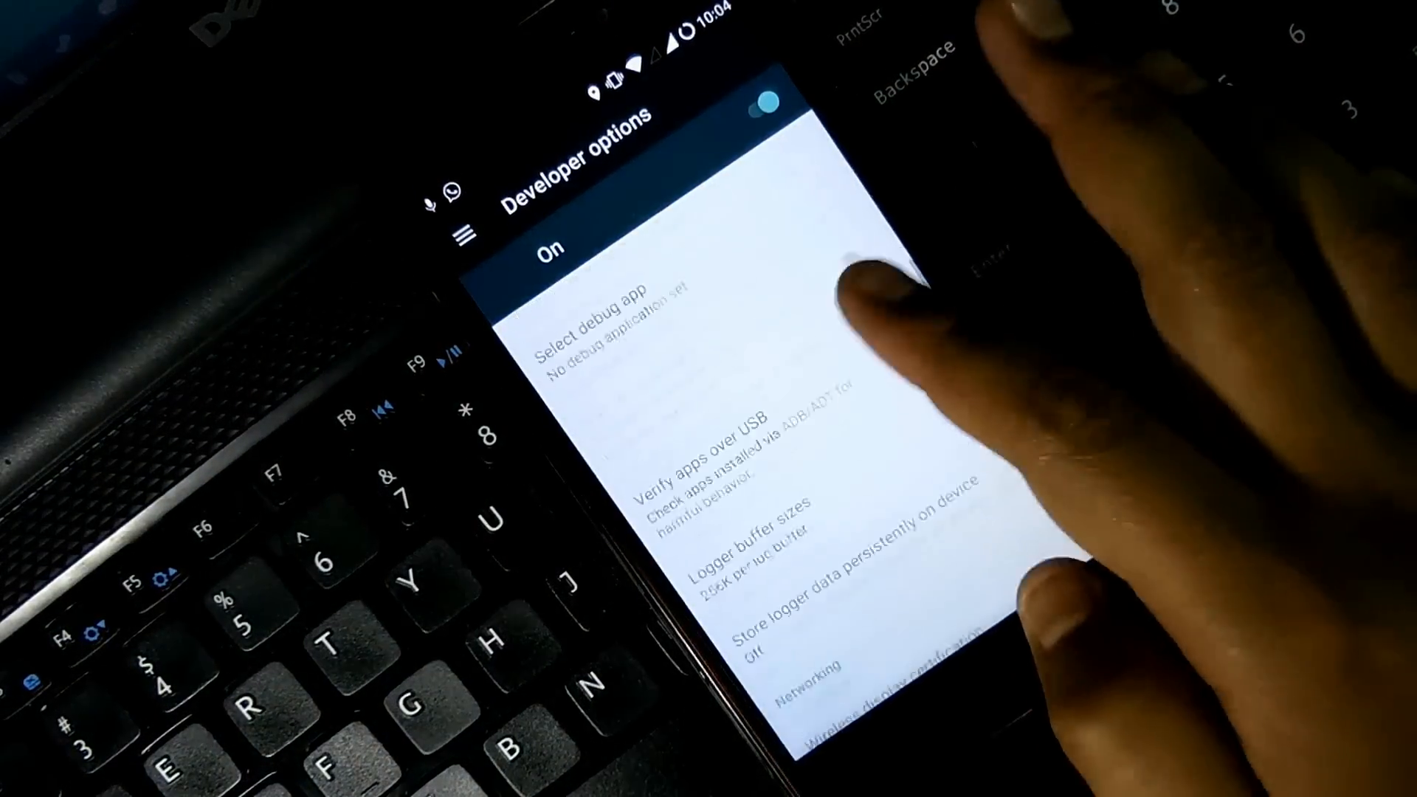
# Step: Enter Developer options and view the Window, Transition and Animator scale entries
pyautogui.scroll(-3)
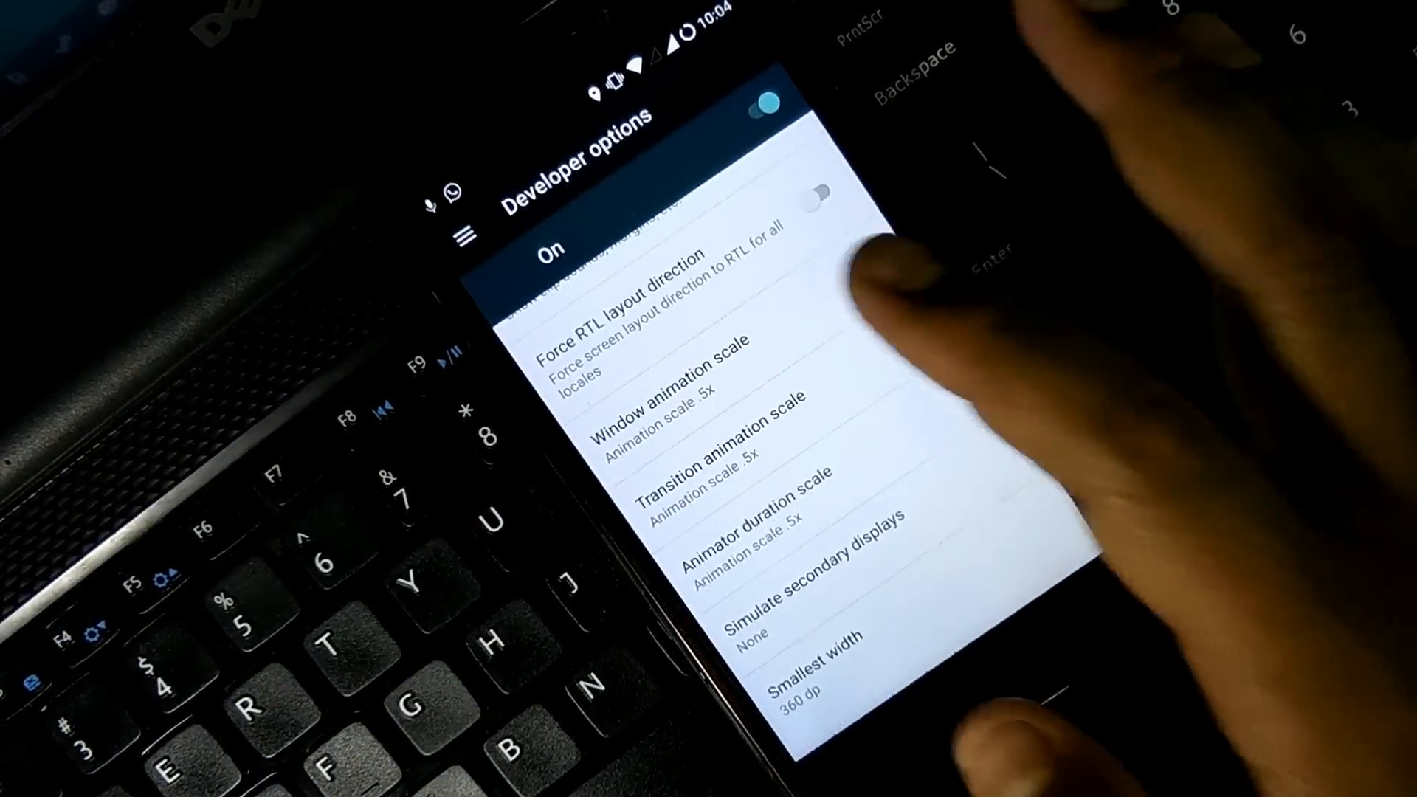
pyautogui.click(714, 449)
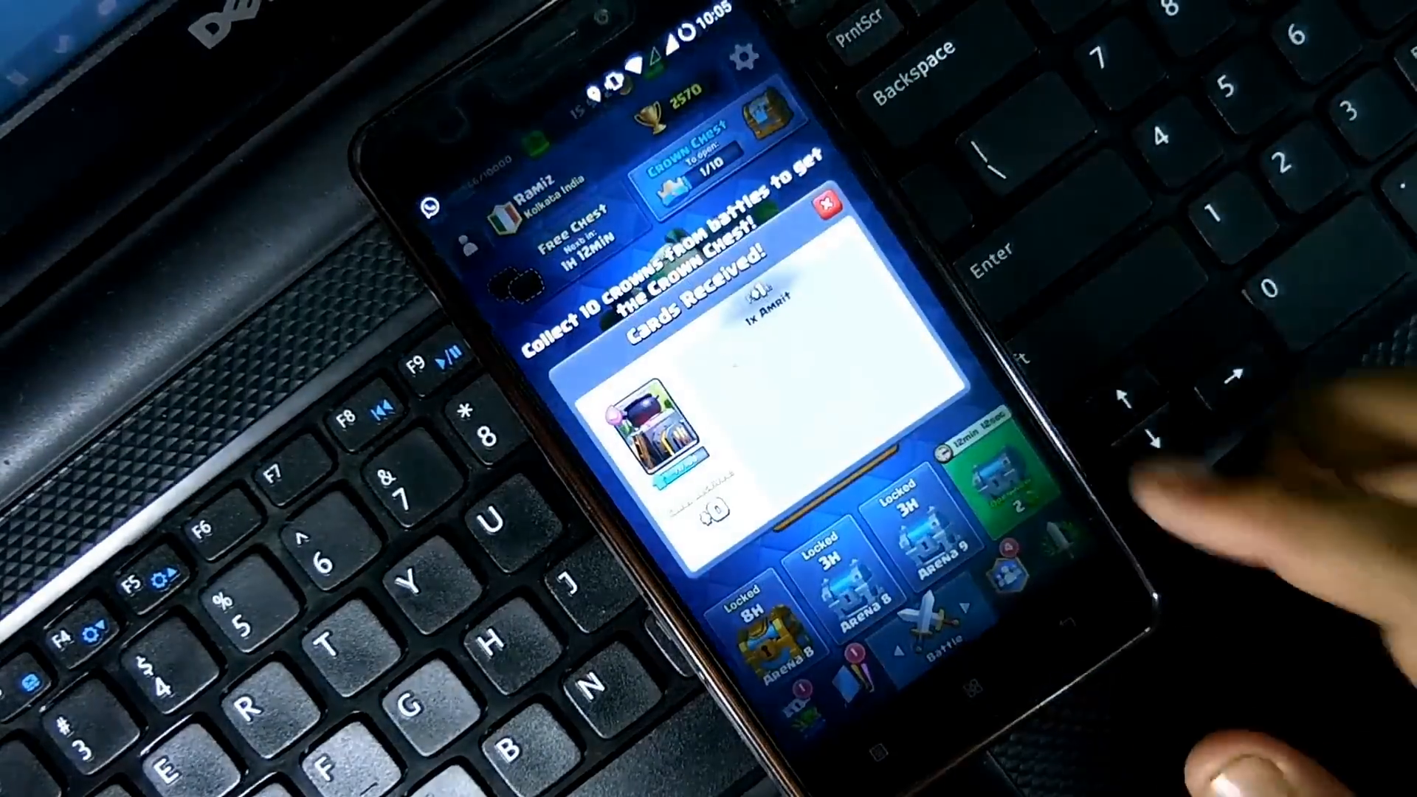
# Step: Exit Clash Royale via the confirmation dialog and bring up the app drawer
pyautogui.click(822, 206)
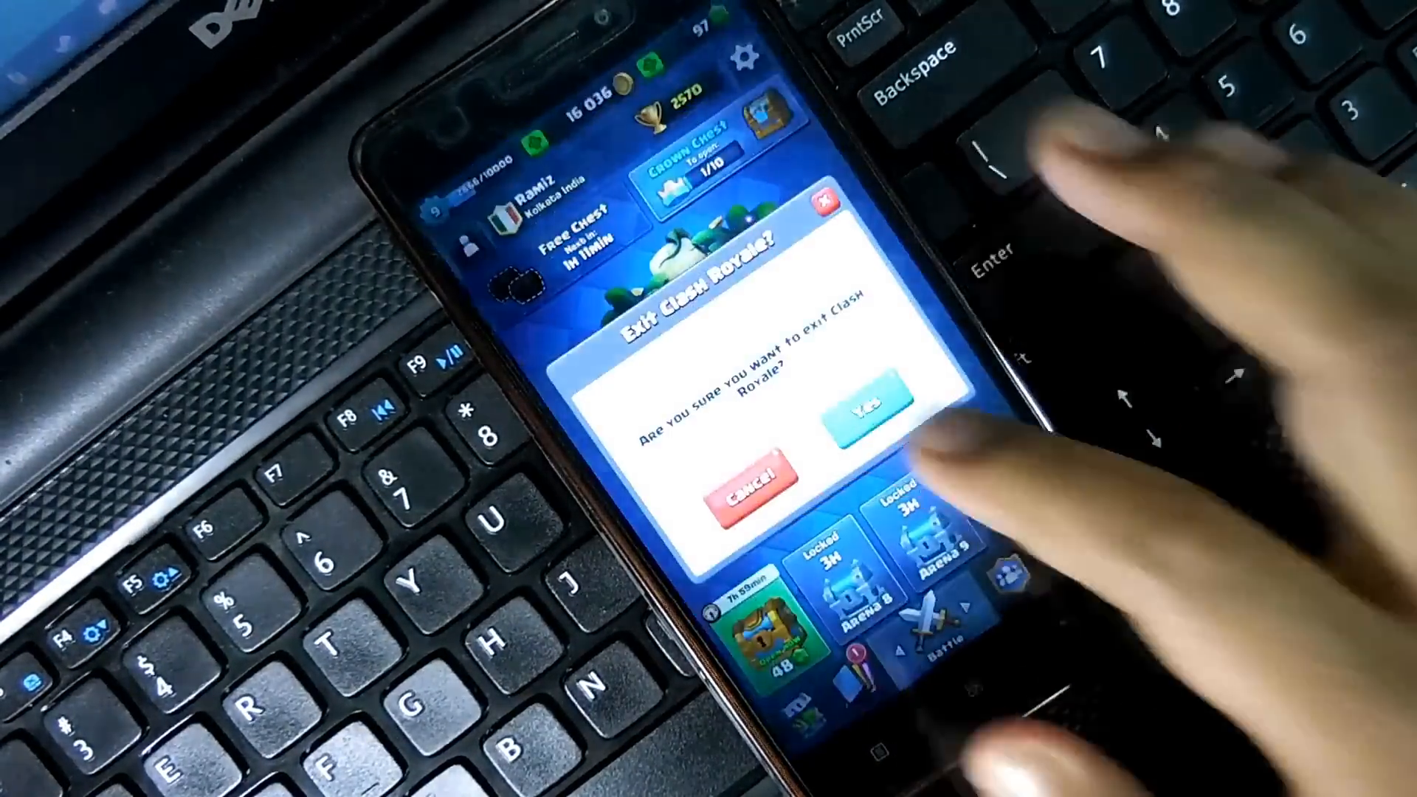
pyautogui.click(866, 411)
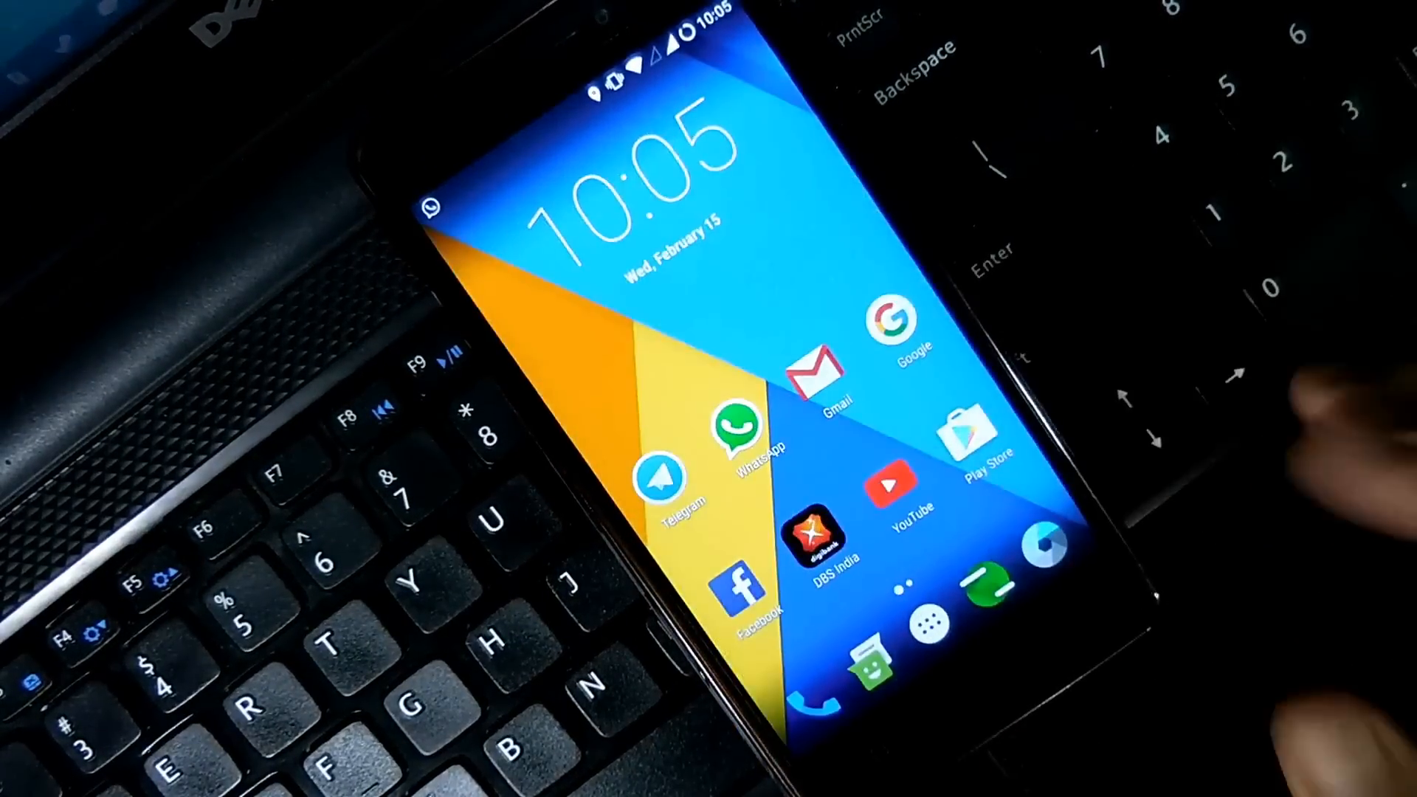
pyautogui.hscroll(-3)
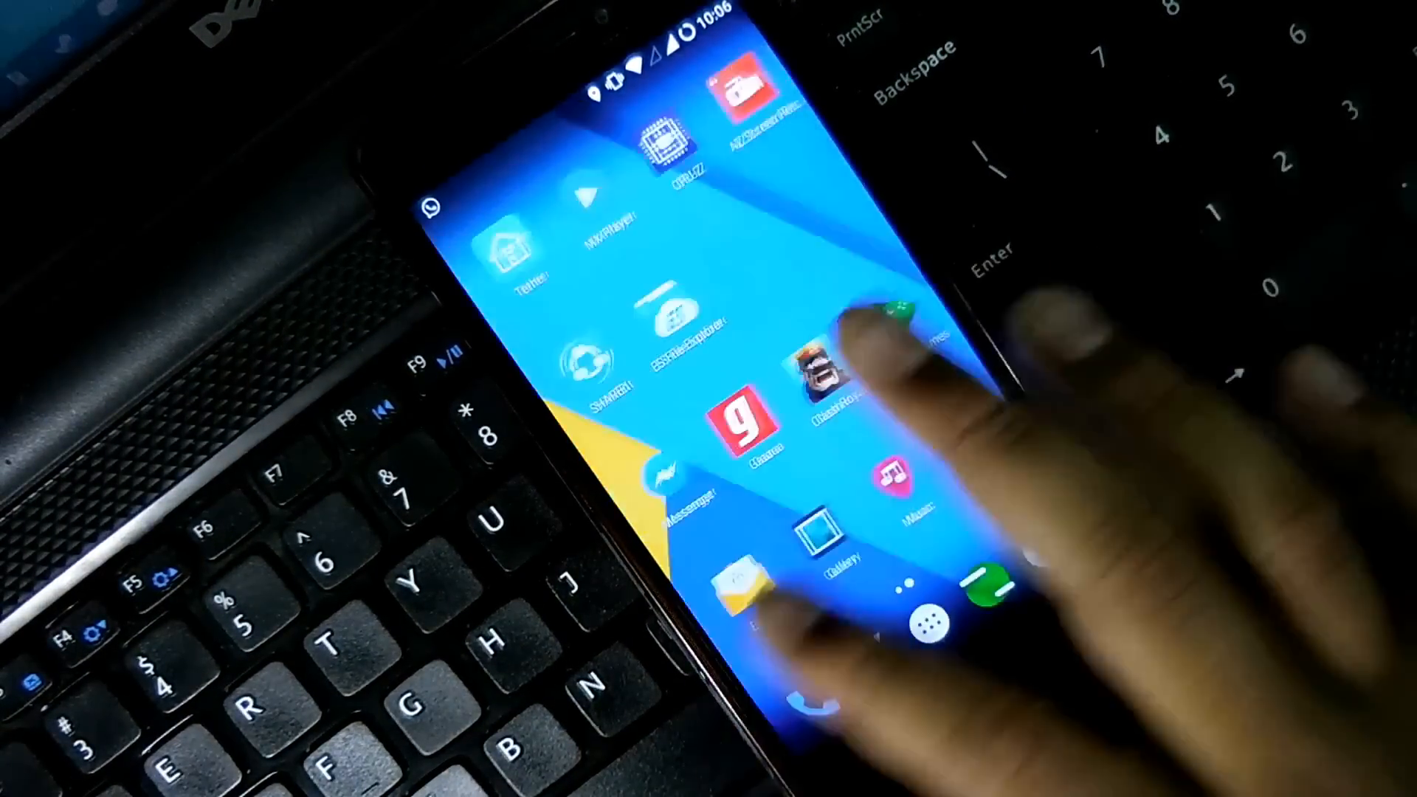